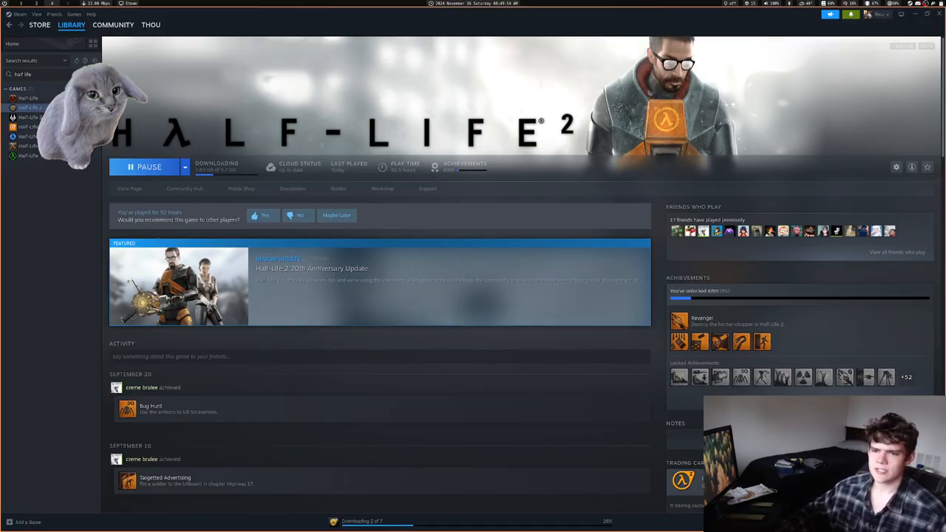
Show the Half-Life 2: Update page from the library sidebar
click(28, 128)
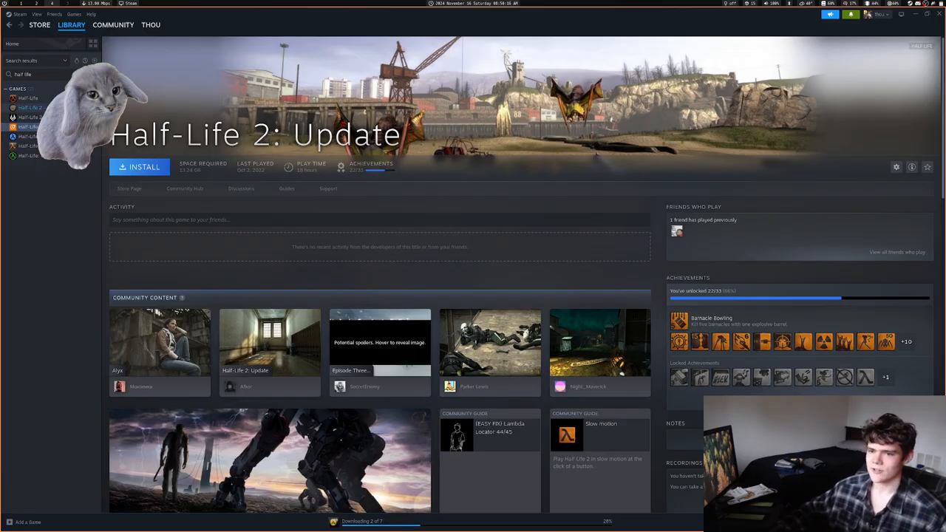
Return to the downloading Half-Life 2 page with the full games list visible
click(30, 106)
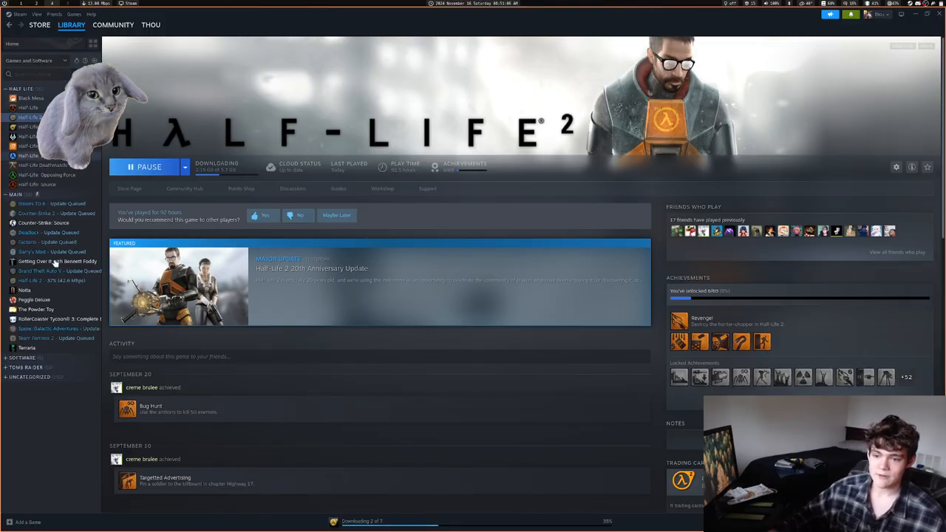
Show the Garry's Mod library page with its update queued
click(33, 252)
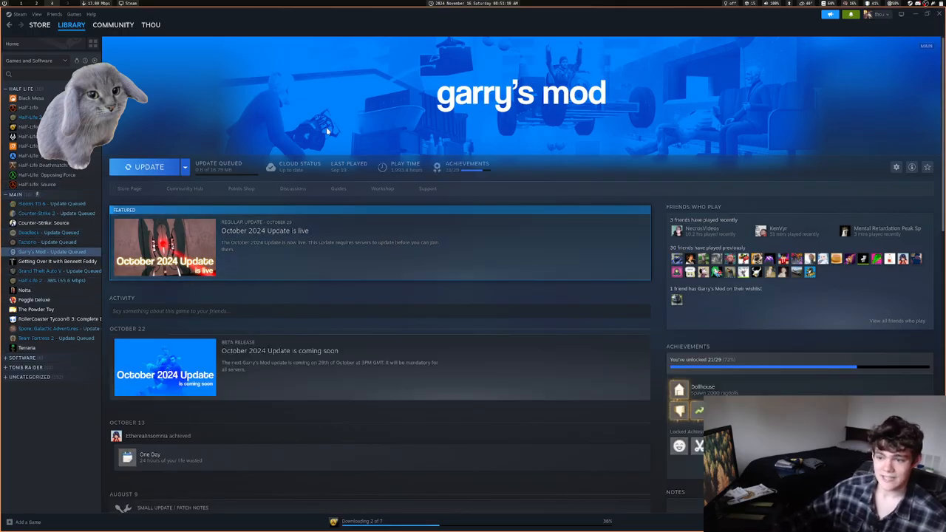
mouse_move(393, 171)
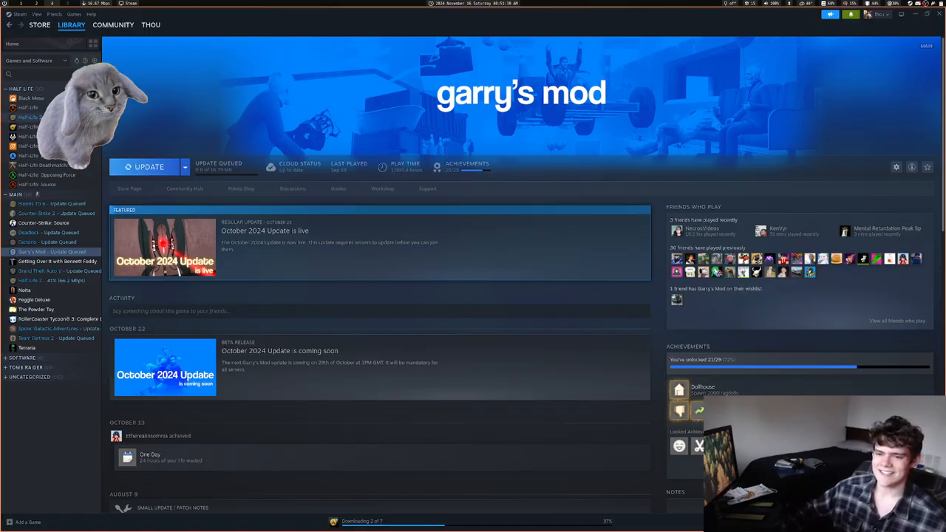
Go back to the Half-Life 2 page while its download continues
click(28, 117)
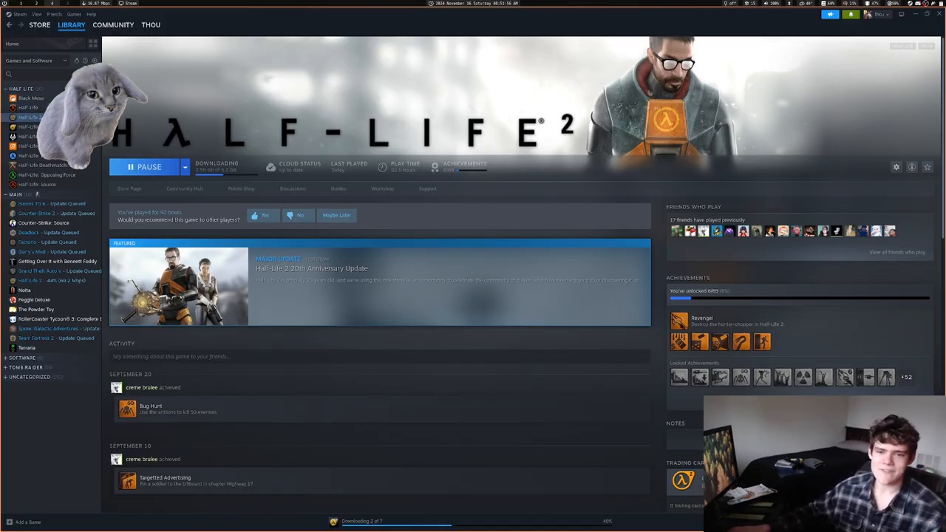
mouse_move(157, 129)
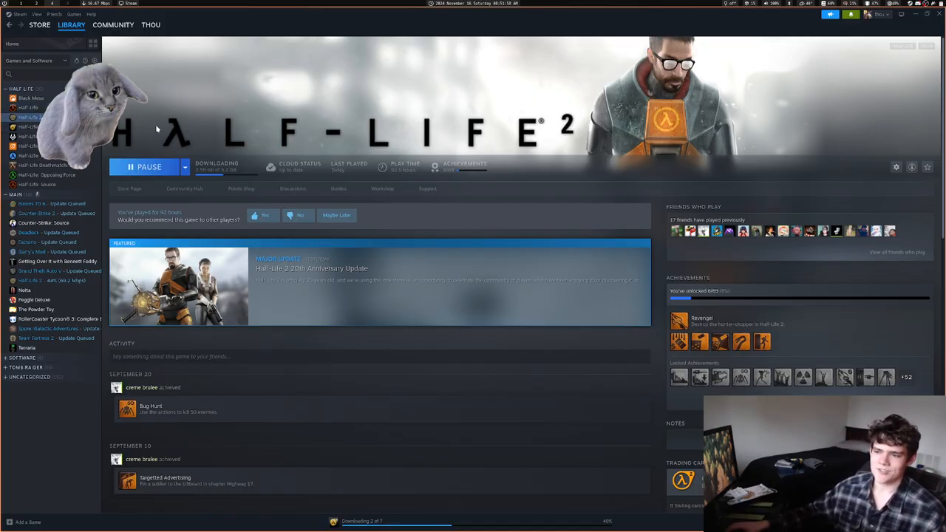